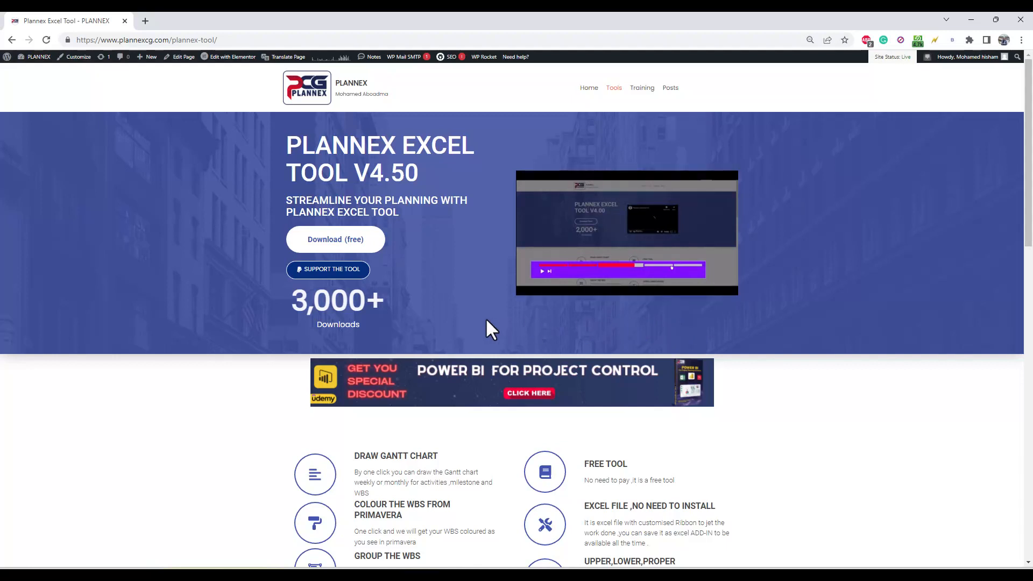
mouse_move(854, 253)
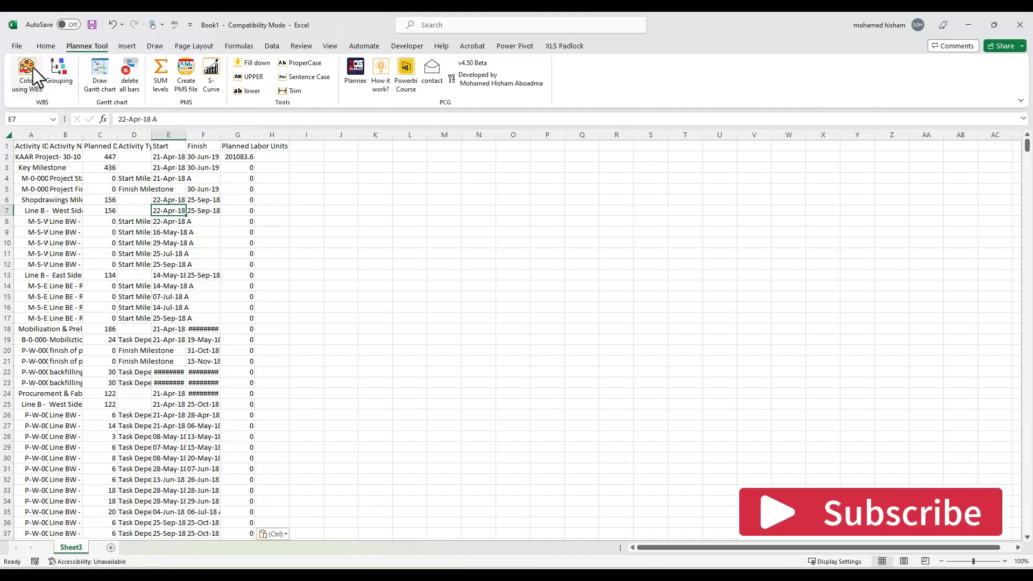
Run Plannex 'Color using WBS' to colour-code and outline-group the schedule by WBS level.
left_click(26, 73)
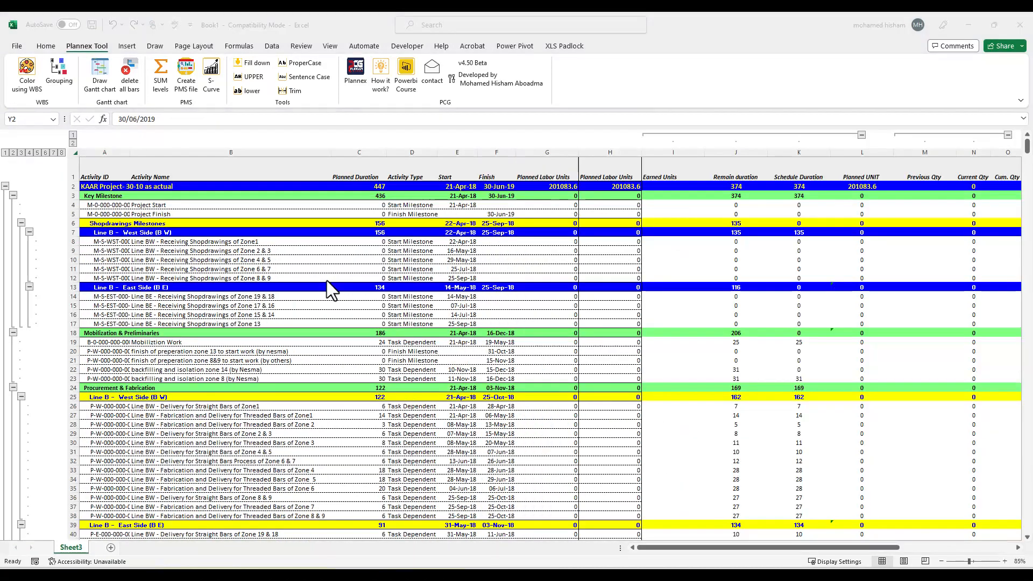
mouse_move(569, 237)
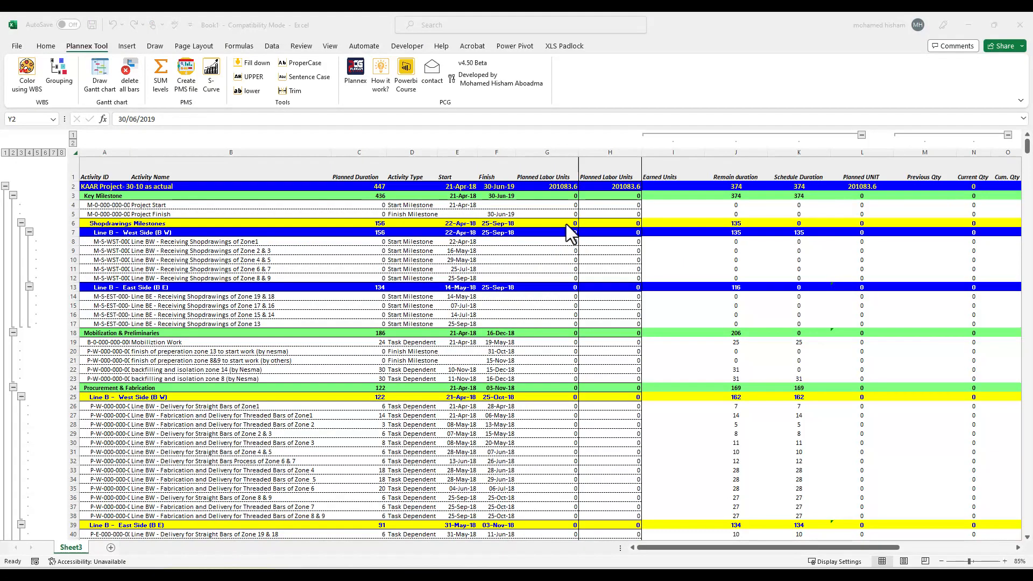
mouse_move(648, 402)
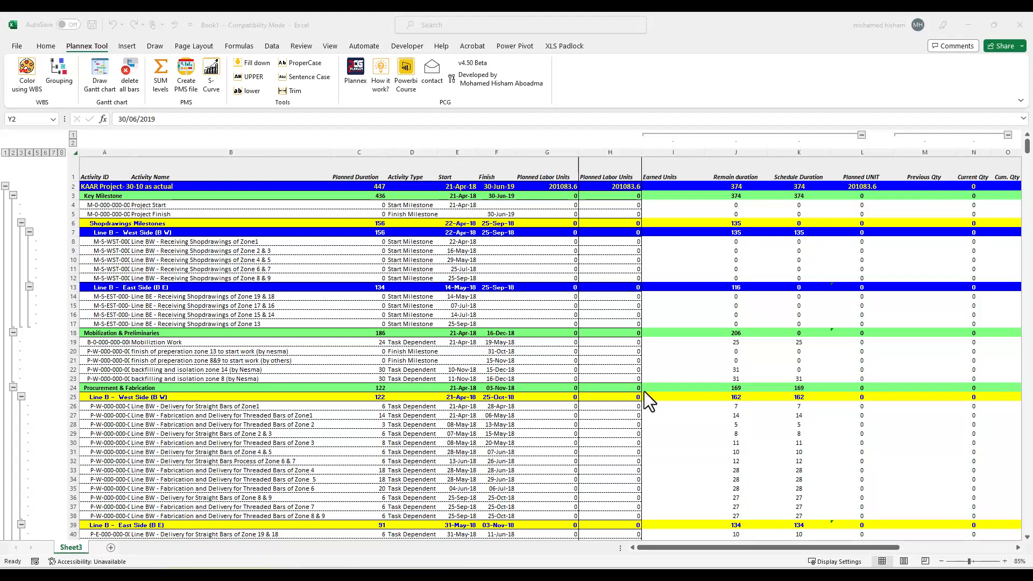
mouse_move(224, 92)
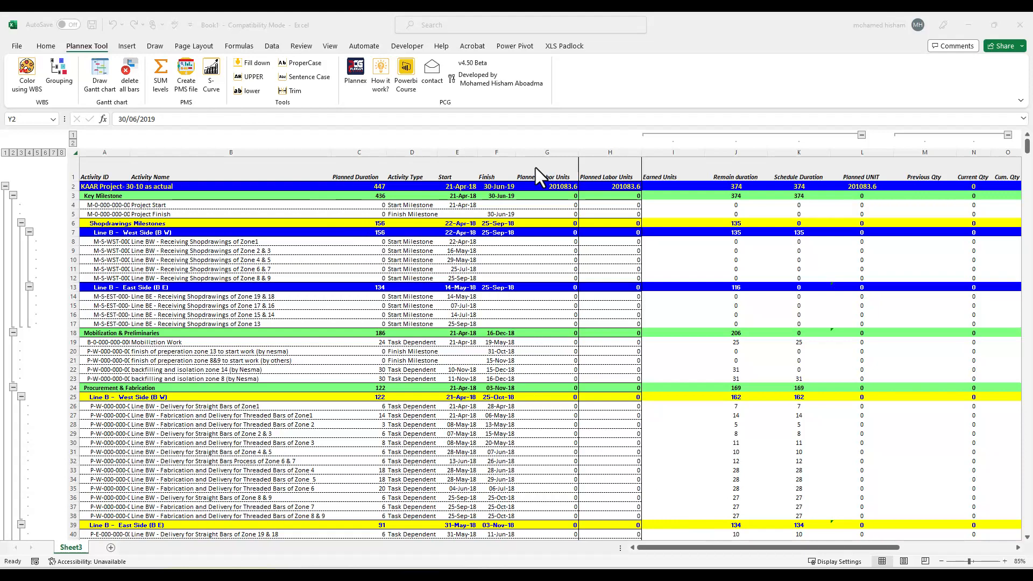
mouse_move(224, 89)
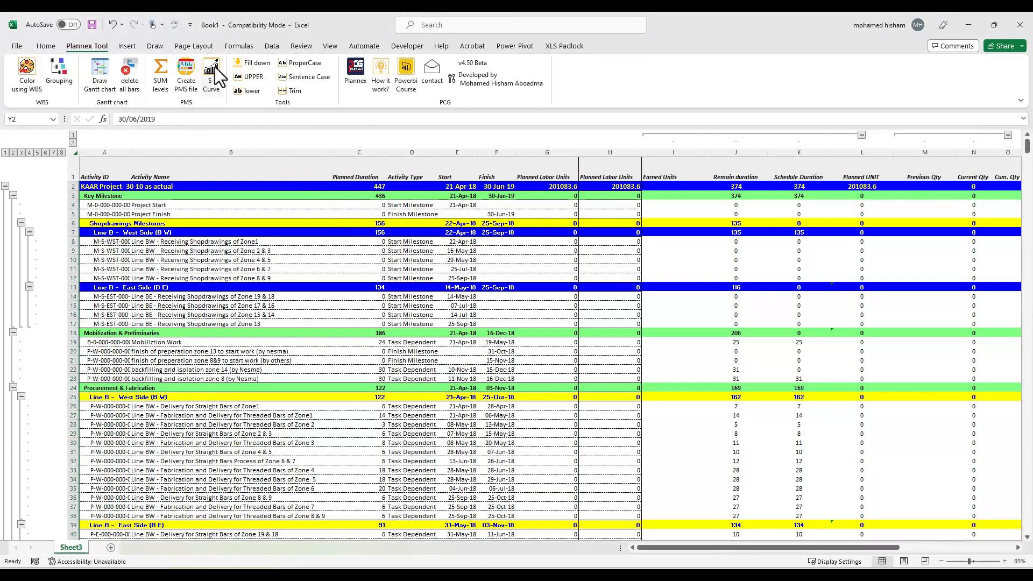
left_click(211, 72)
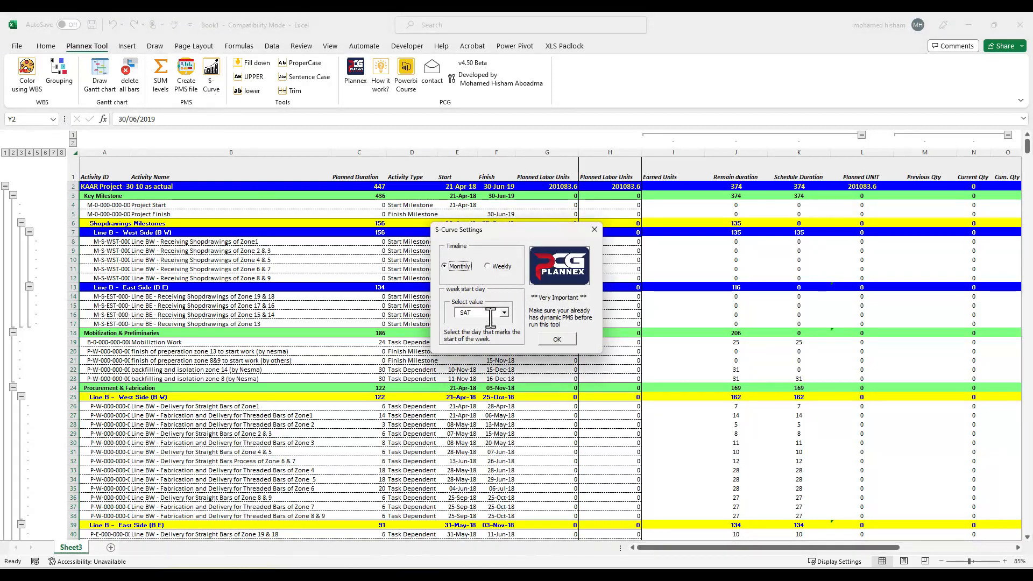
Accept S-Curve Settings with a Monthly timeline and SAT as the week start day.
left_click(504, 312)
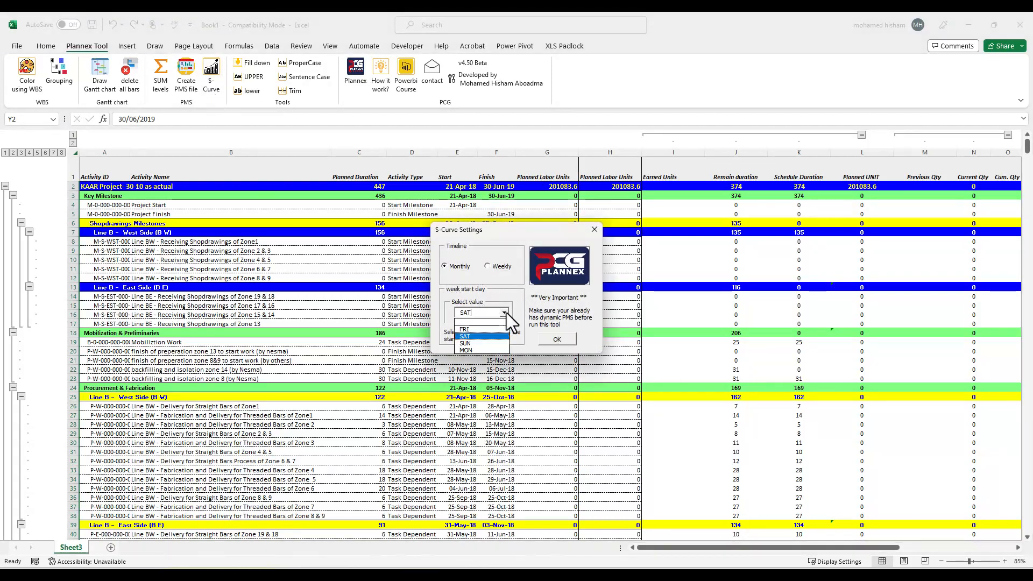
mouse_move(464, 329)
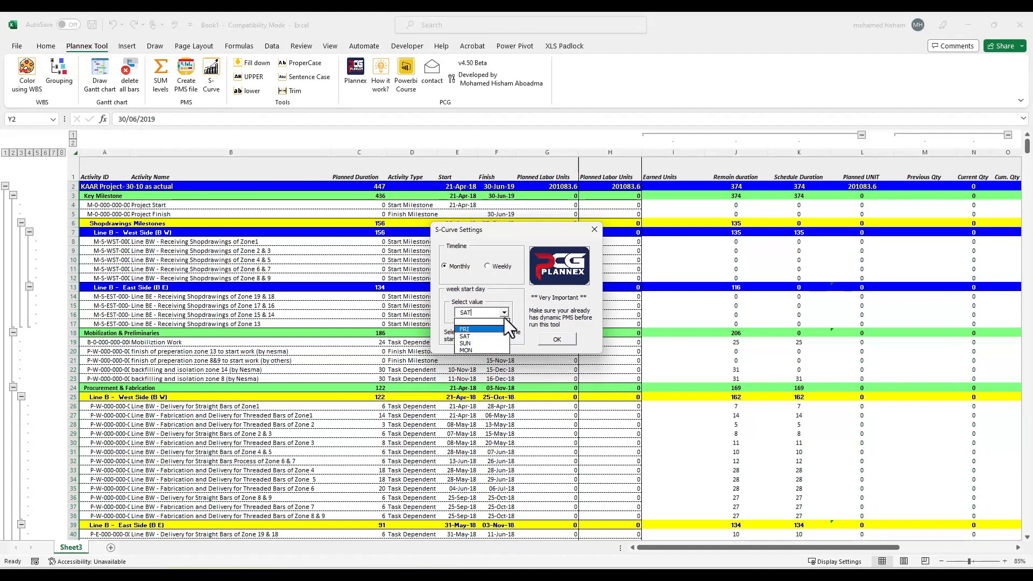
mouse_move(472, 303)
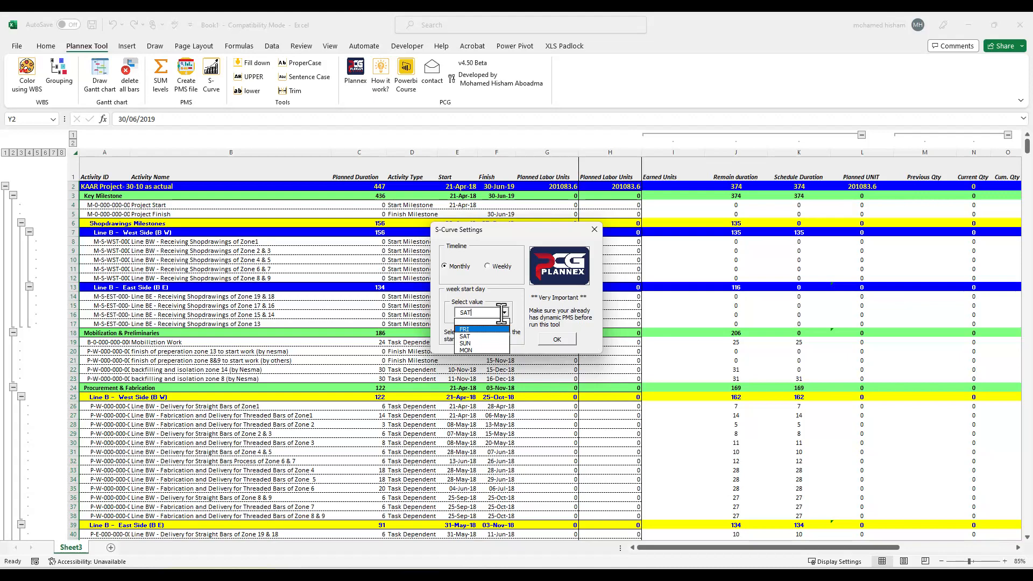
mouse_move(464, 336)
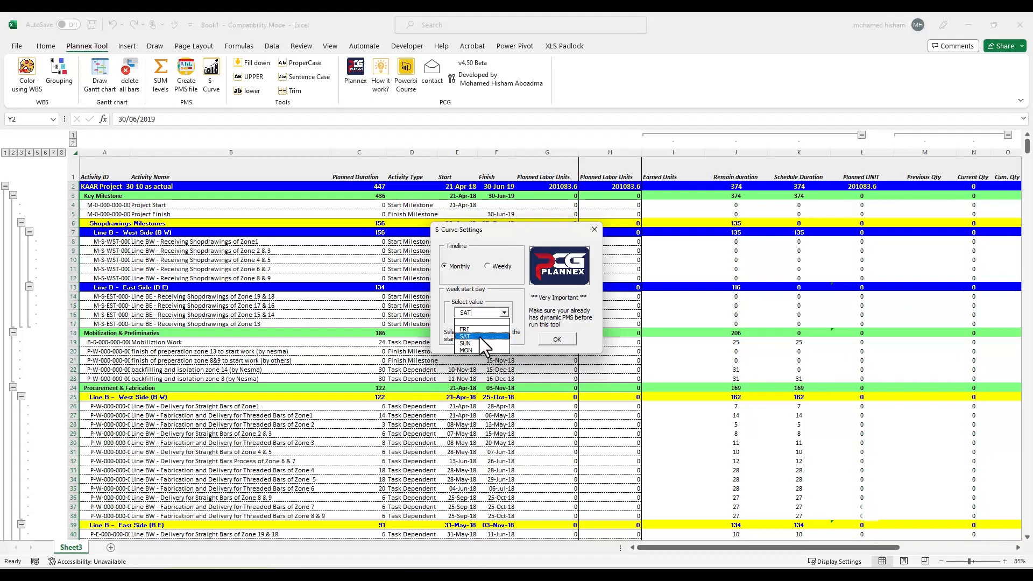
left_click(465, 336)
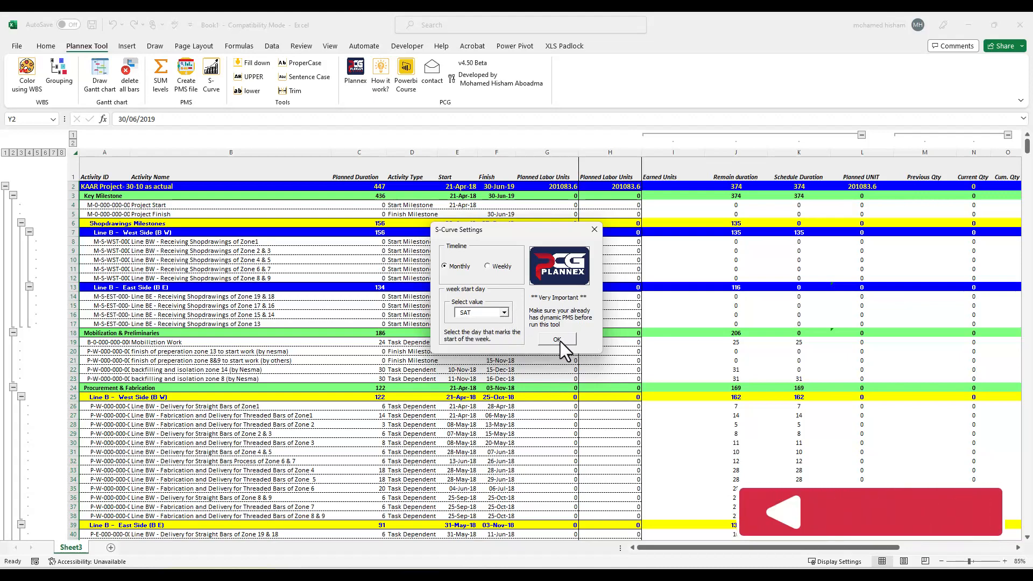
left_click(556, 338)
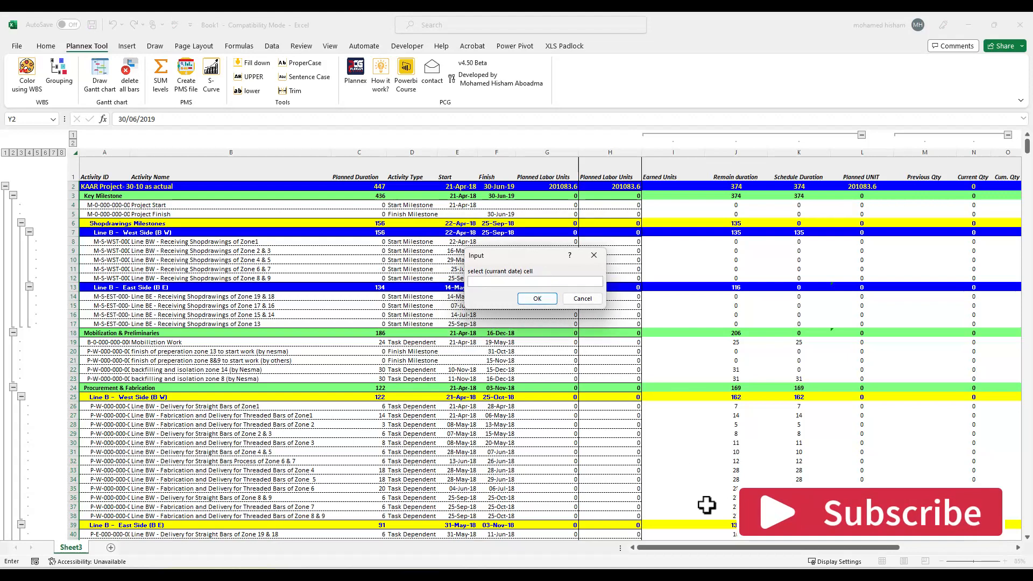
Supply data date cell Y2, project start and finish date cells, and the PL% Cum. cell.
scroll("right", 3)
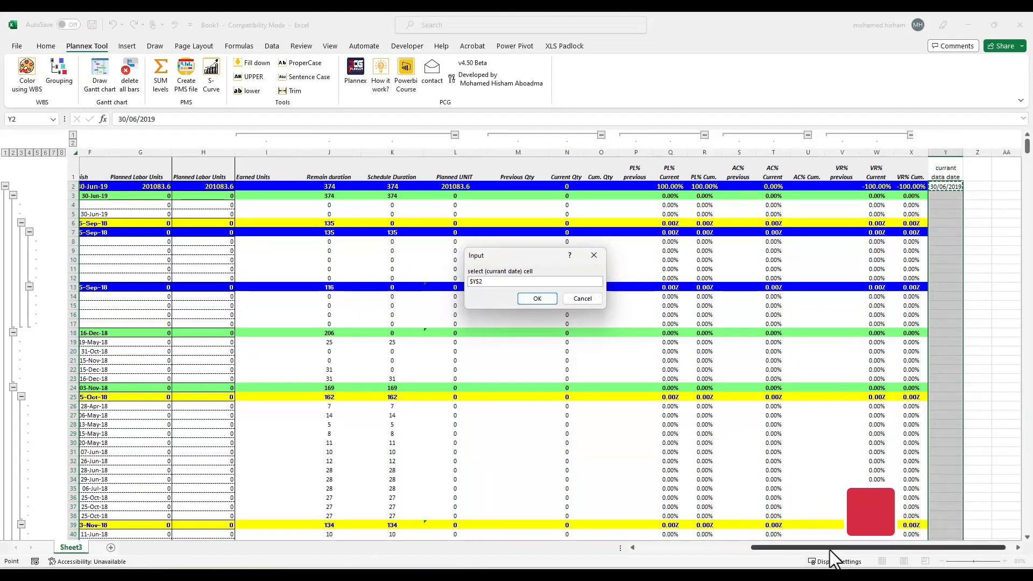
left_click(536, 298)
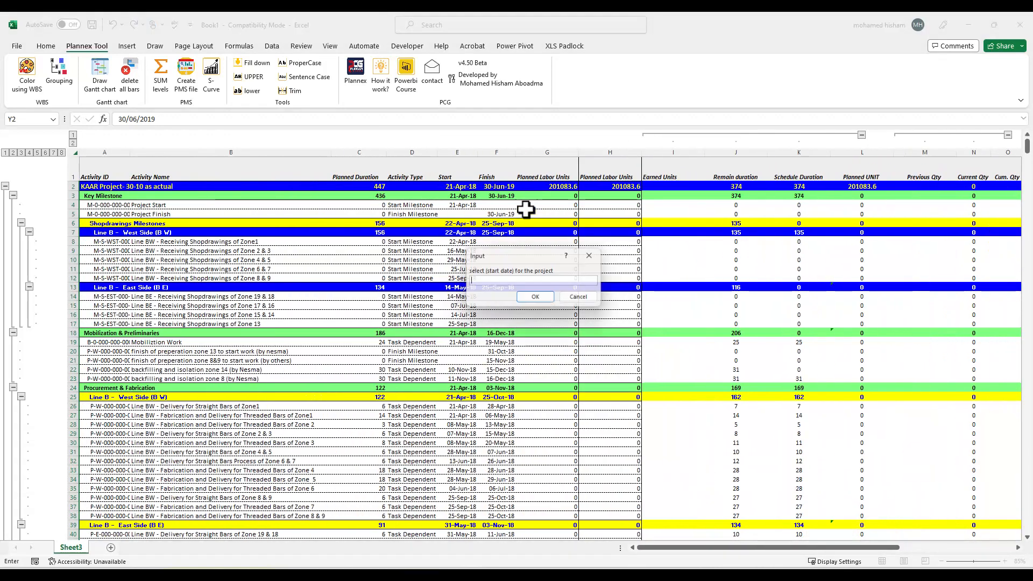
left_click(534, 296)
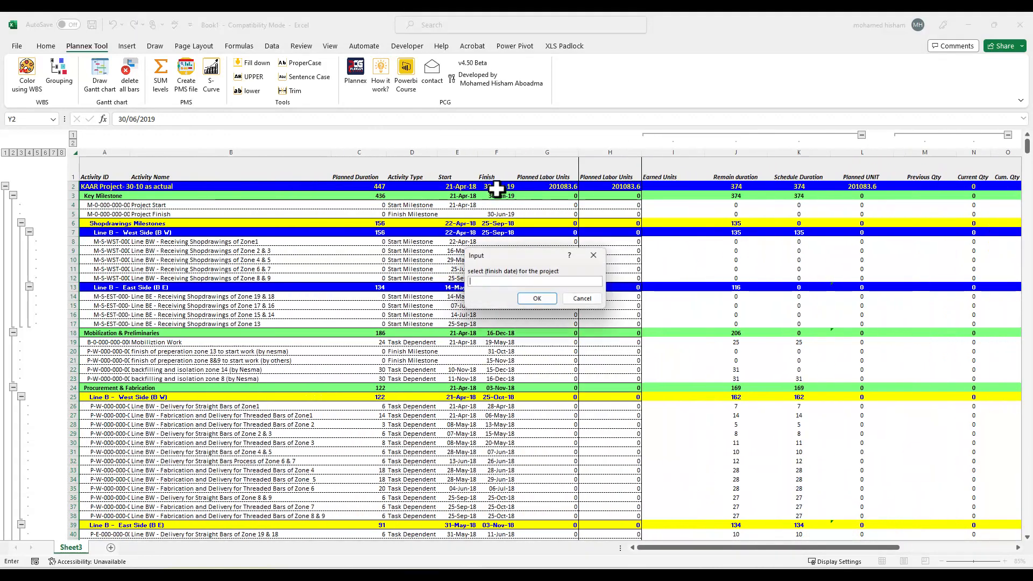
left_click(536, 299)
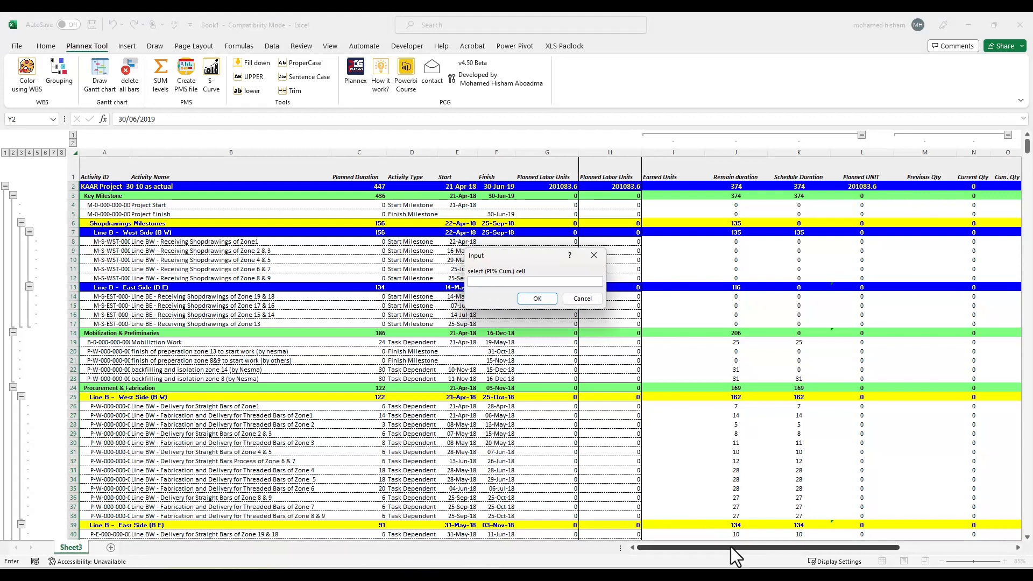
scroll("right", 3)
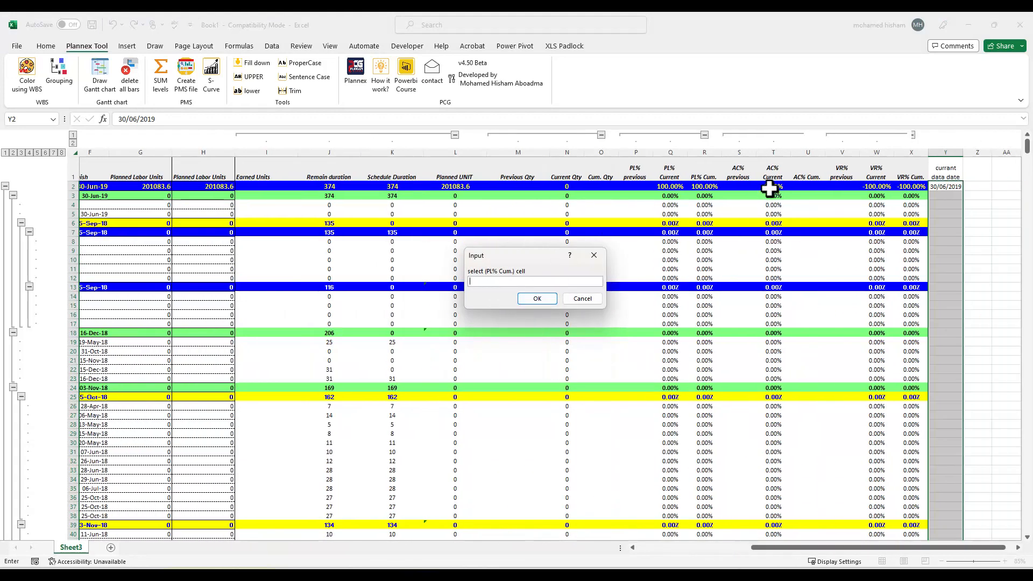
left_click(537, 299)
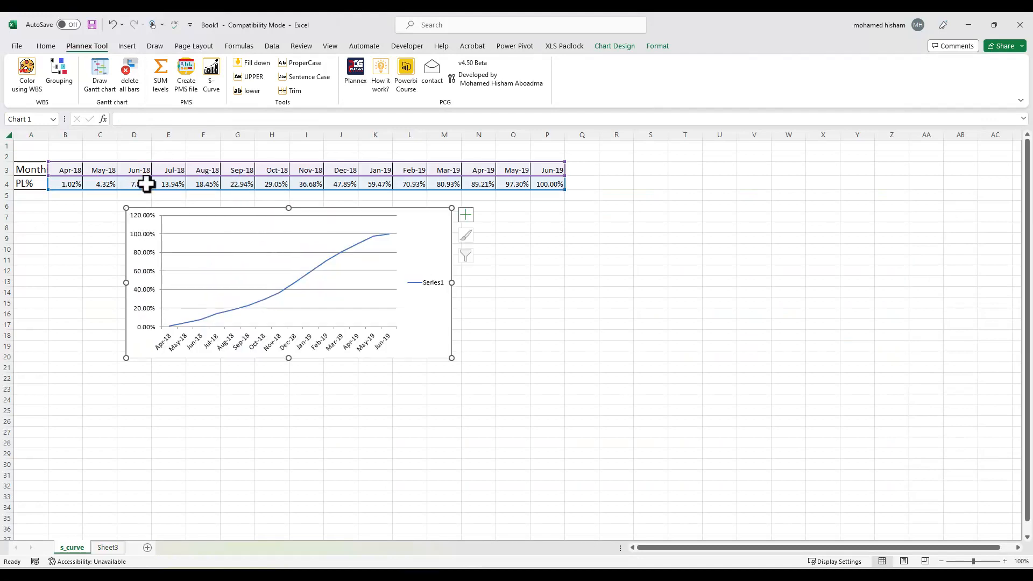
mouse_move(486, 181)
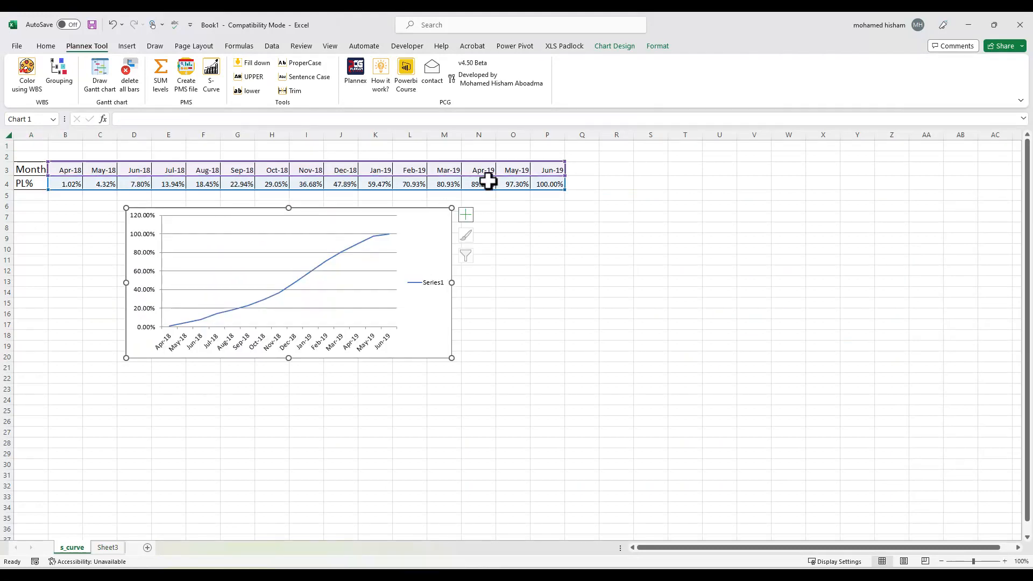
mouse_move(356, 277)
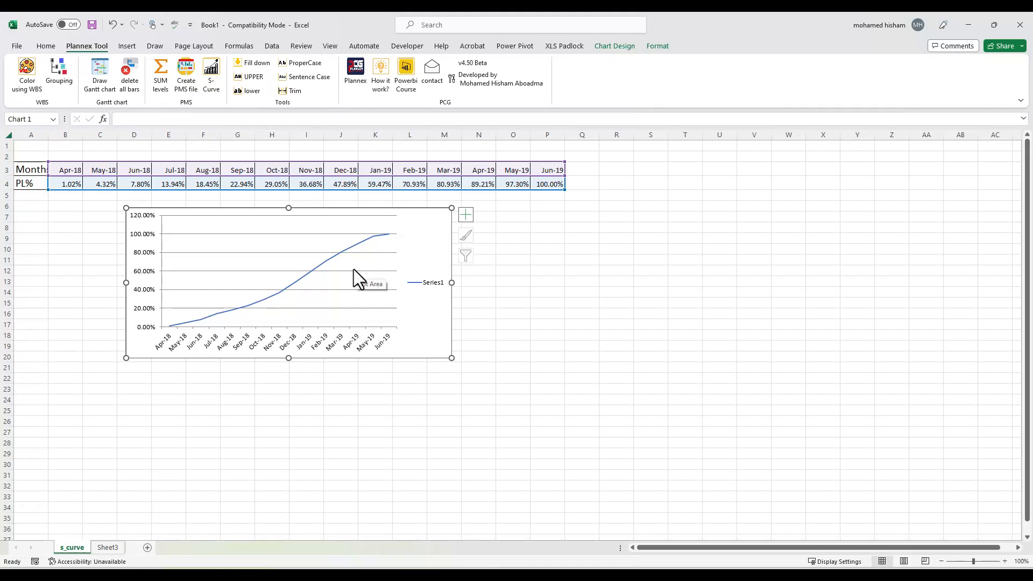
mouse_move(358, 278)
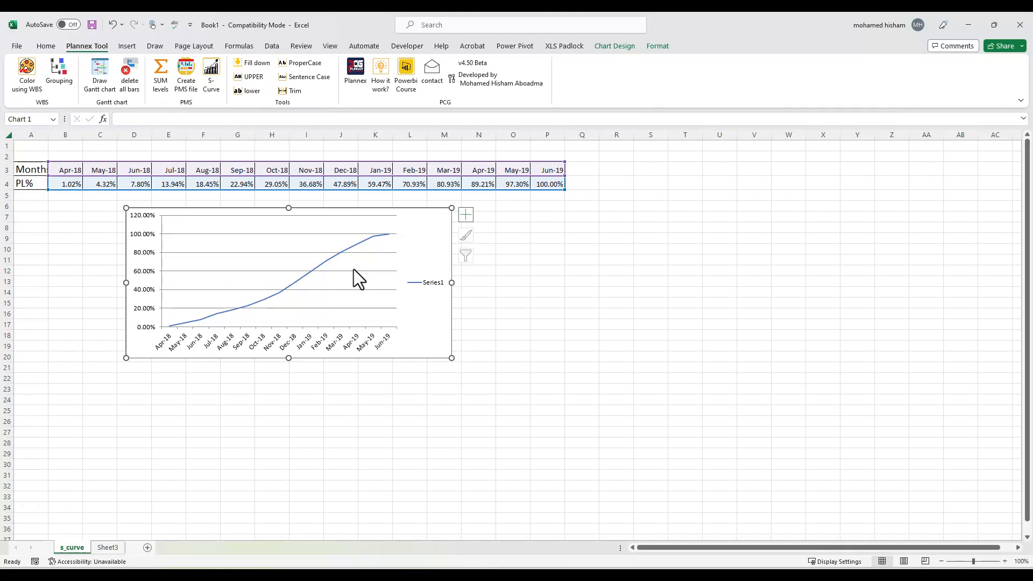